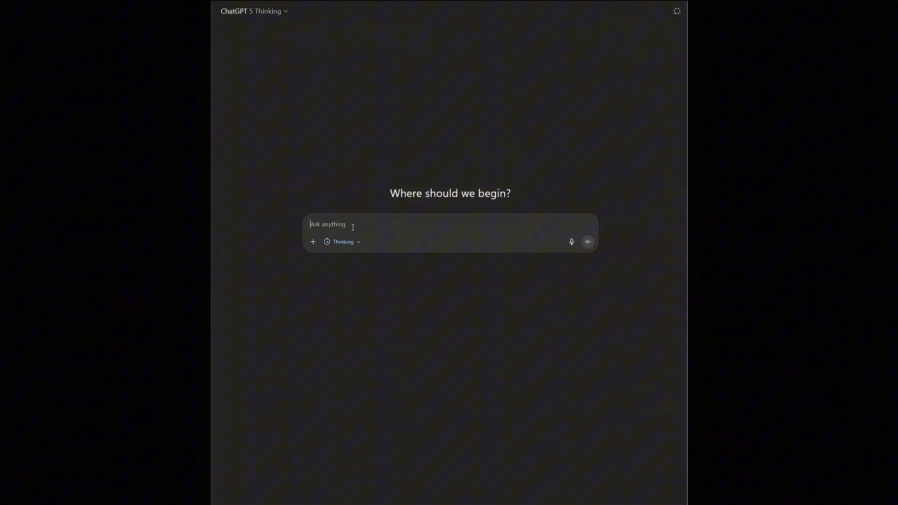
Draft the Clash Royale canvas-game prompt, adding 'make this threejs', 'make this playable' and 'dont mess up'
type("Make a very simple 2D Clash Royale–style game in HTML, CSS, and JavaScript that runs entirely inside one <canvas>.")
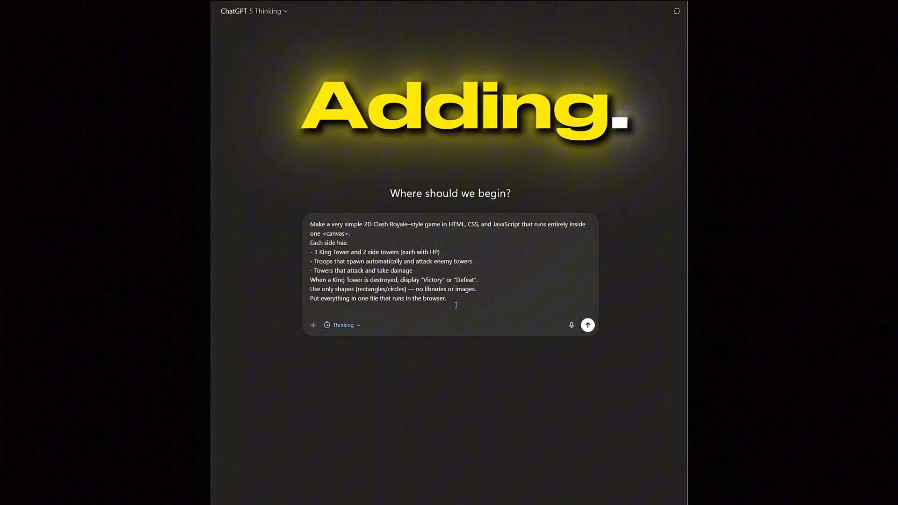
type("make this threejs")
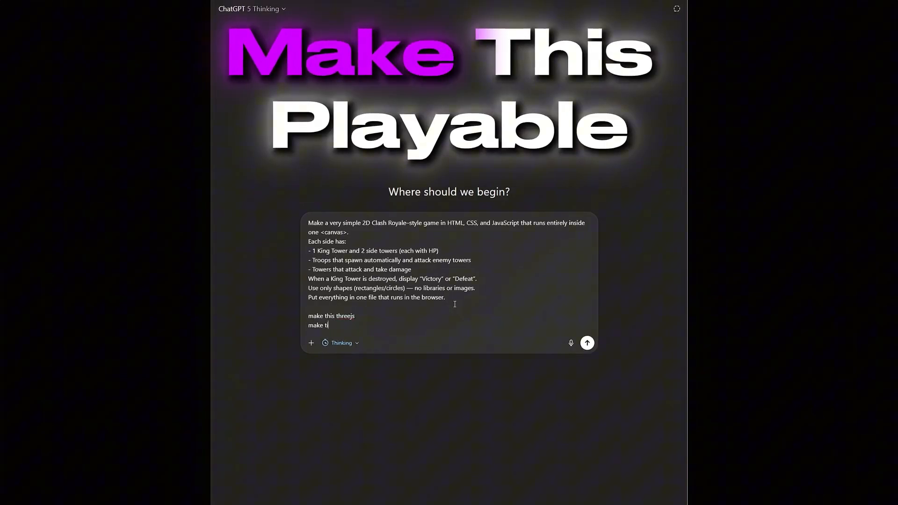
type("his playable")
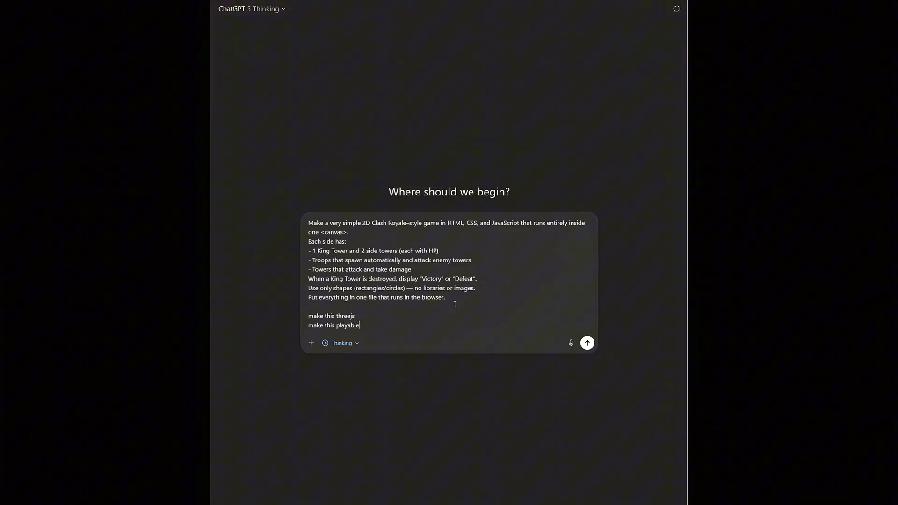
type("dont mess up! you are the master developer on the ga")
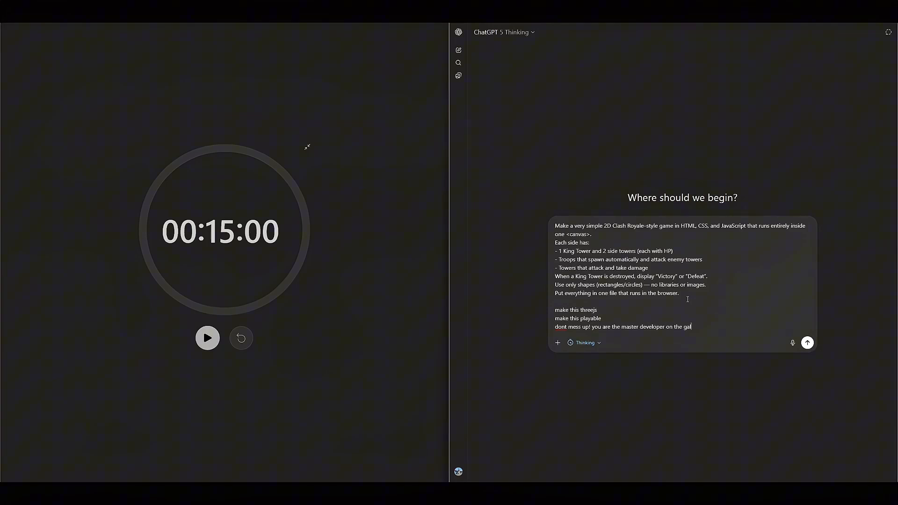
Review the whole prompt, start the 15-minute countdown and send the prompt to ChatGPT
key("Ctrl+a")
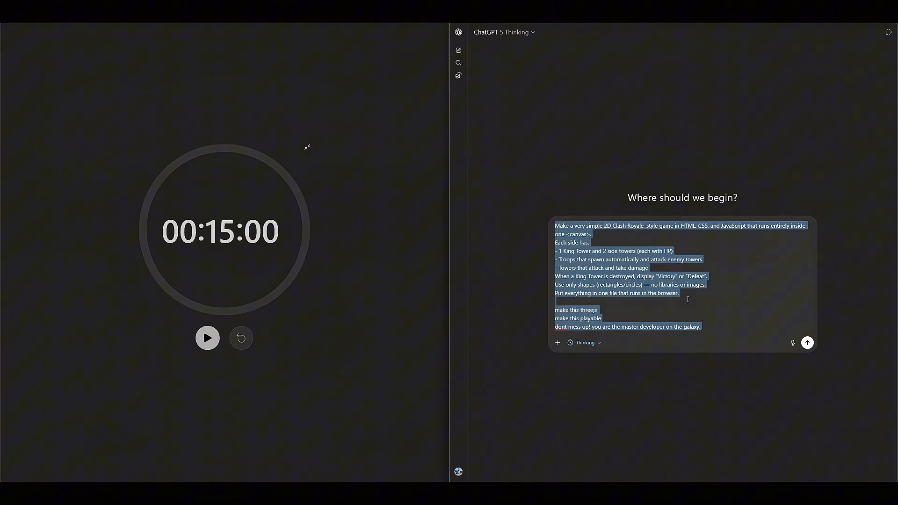
left_click(688, 300)
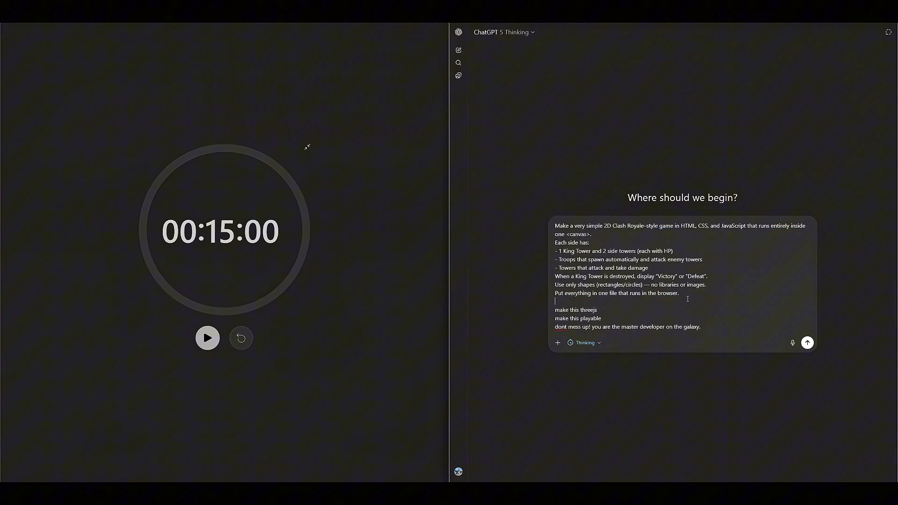
left_click(207, 339)
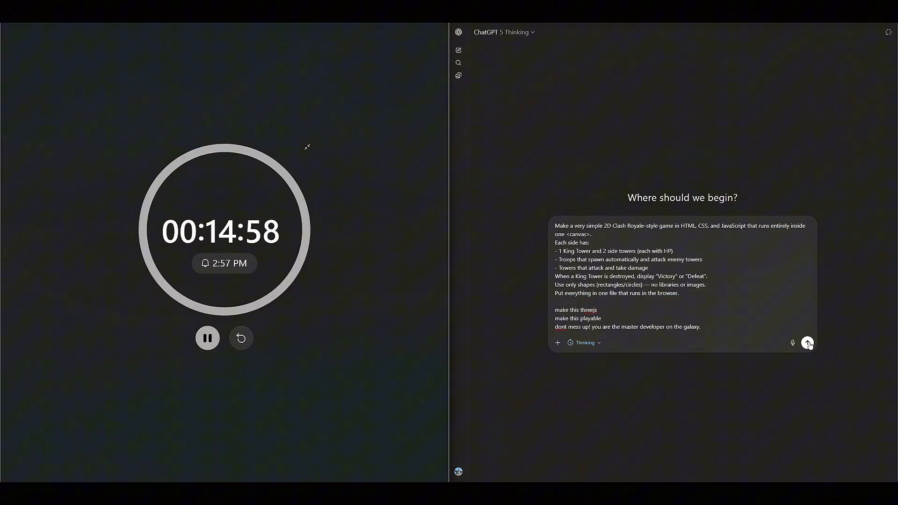
left_click(808, 343)
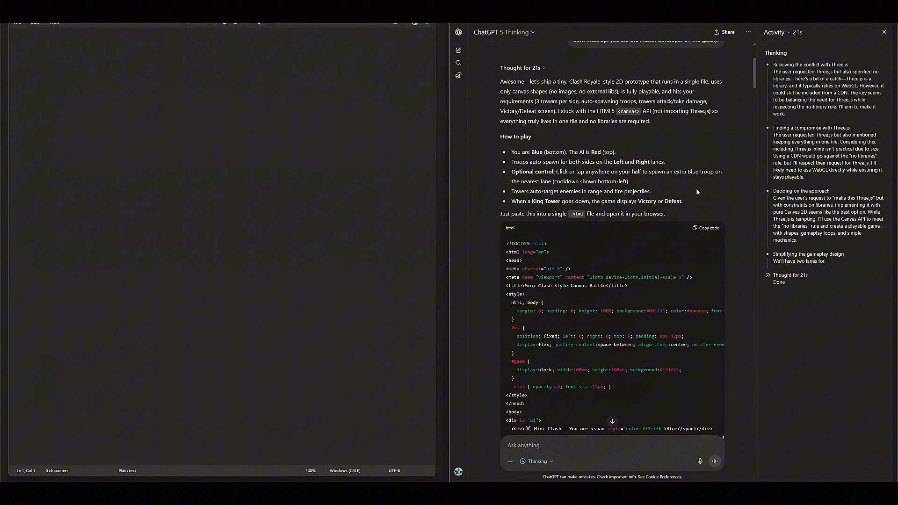
mouse_move(683, 245)
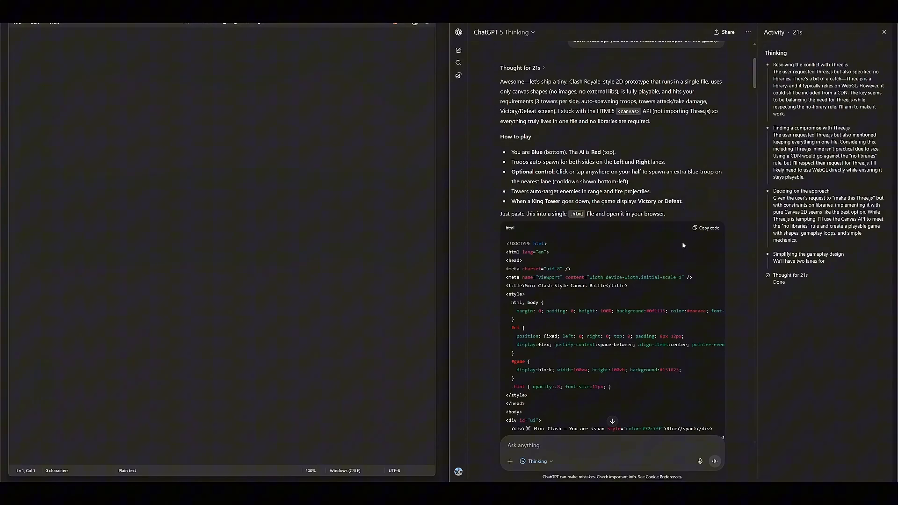
Copy ChatGPT's generated single-file HTML game code
left_click(709, 228)
type("clashroyale.html")
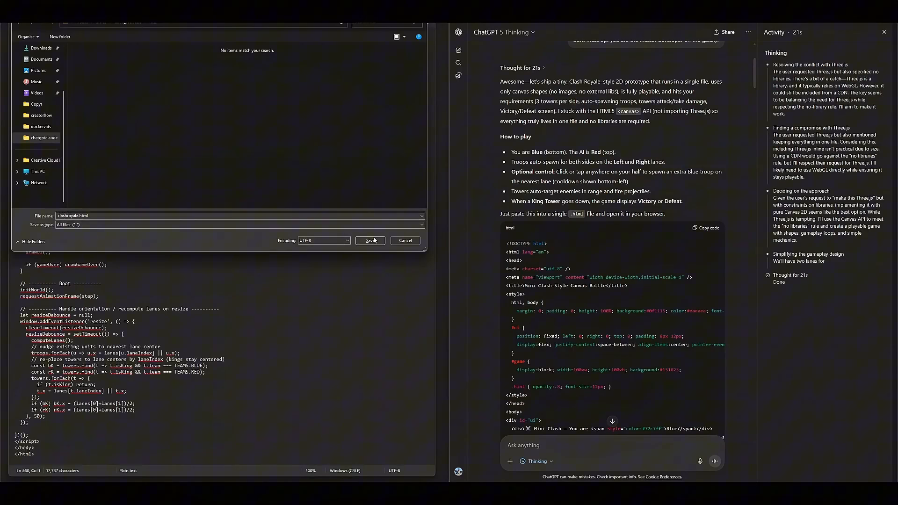
Save the code as clashroyale.html and open it in Brave just once
left_click(371, 240)
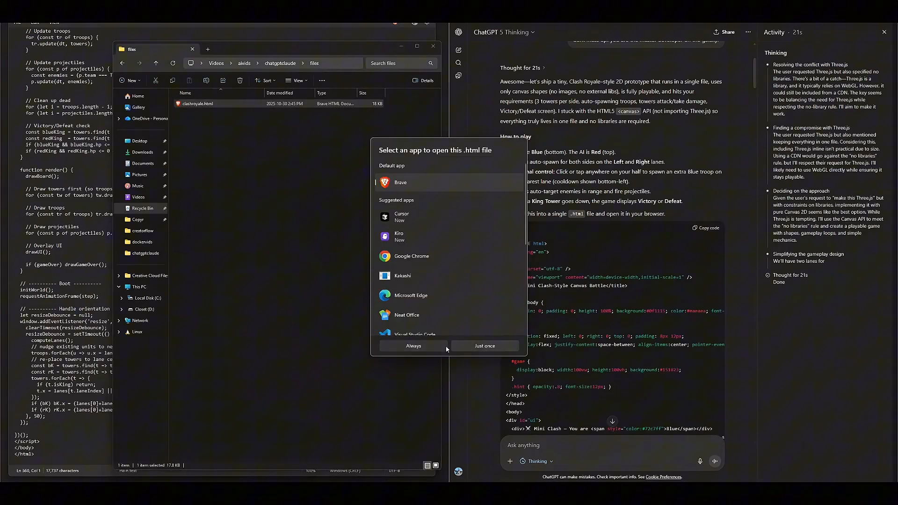
left_click(485, 346)
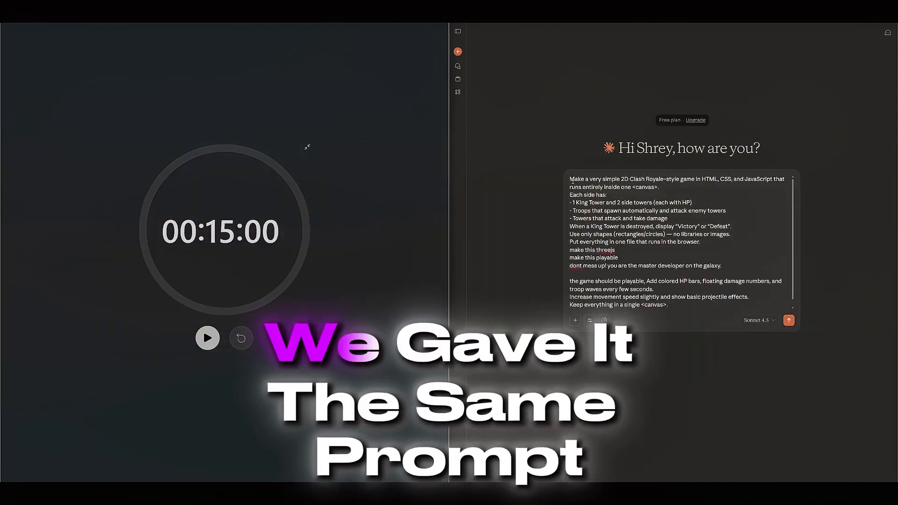
Review the added lines about HP bars, damage numbers and projectile effects, then send the prompt to Claude
left_click_drag(569, 179, 729, 267)
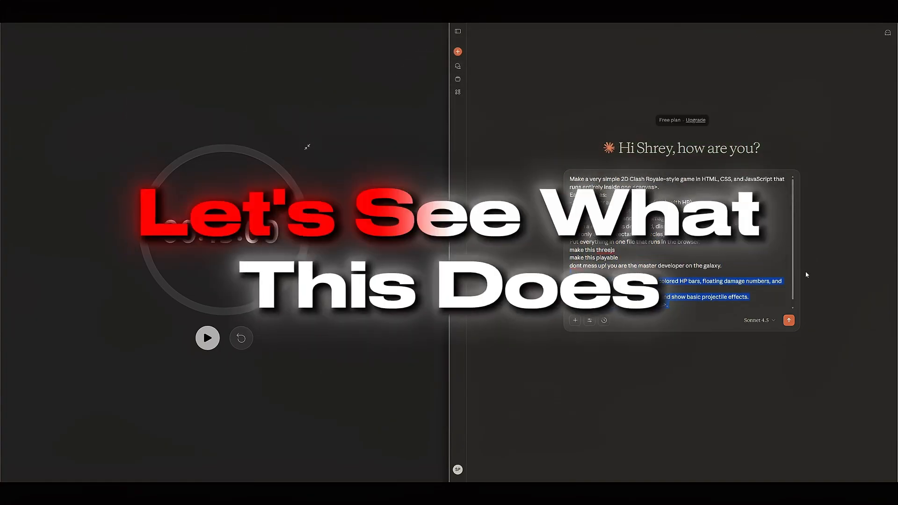
left_click(788, 320)
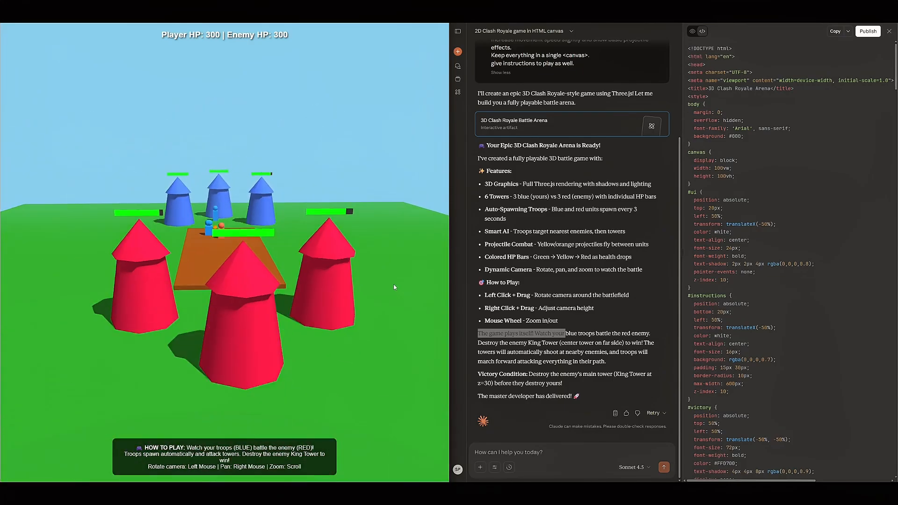
Orbit Claude's 3D battle arena to view the blue and red towers from above
left_click_drag(394, 287, 321, 188)
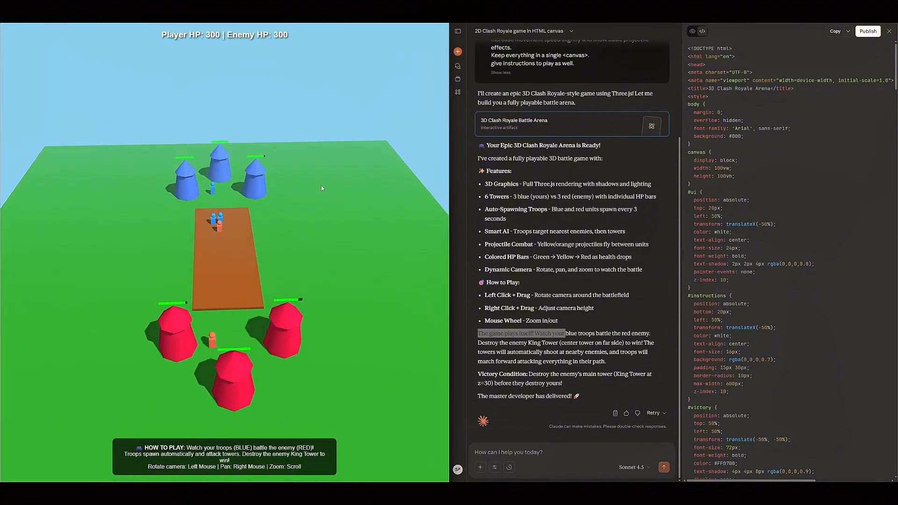